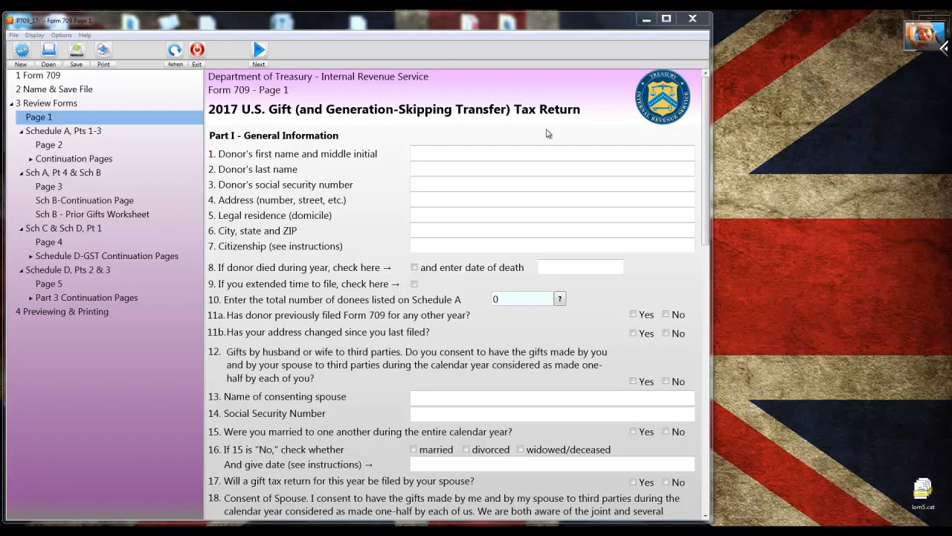
pyautogui.moveTo(444, 132)
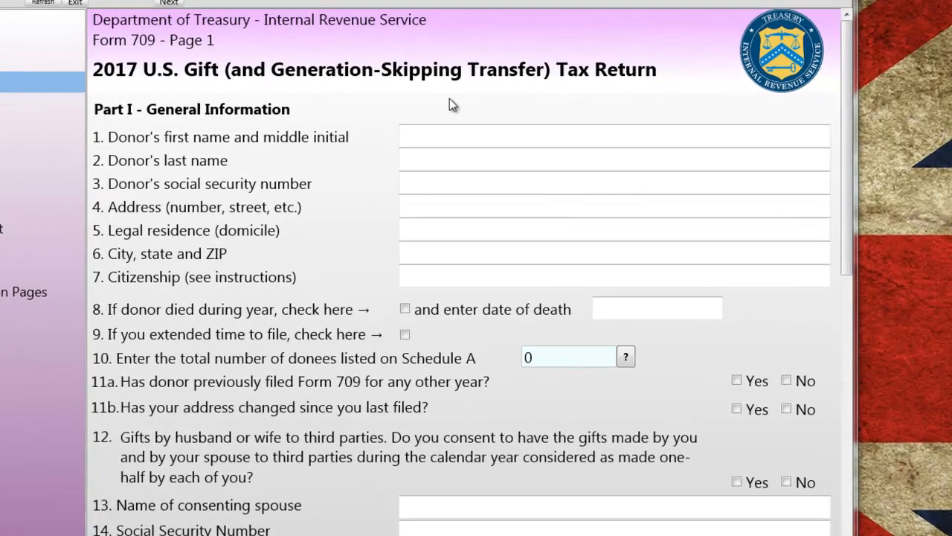
# Enter donor name Betty J. Sample and social security number 123-45-6789.
pyautogui.click(615, 135)
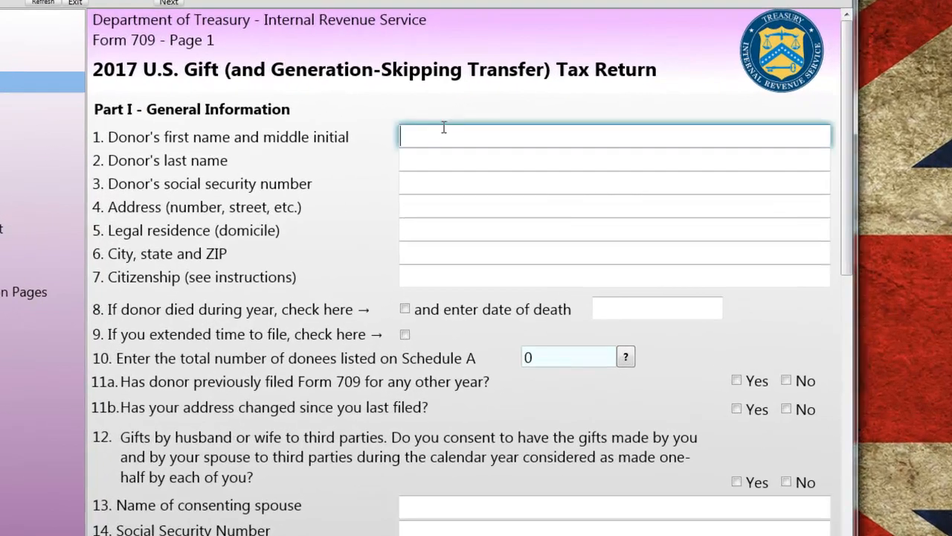
pyautogui.write('Betty J.')
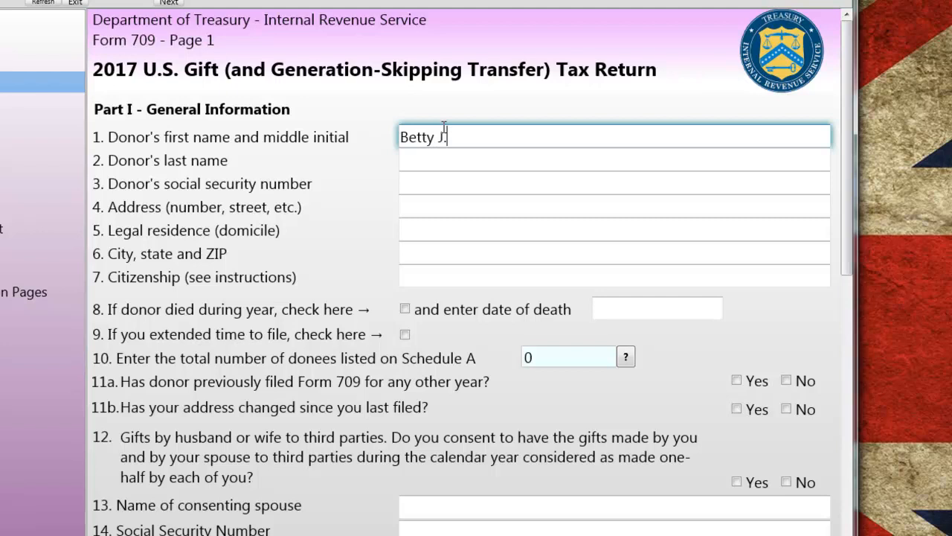
pyautogui.write('Sample')
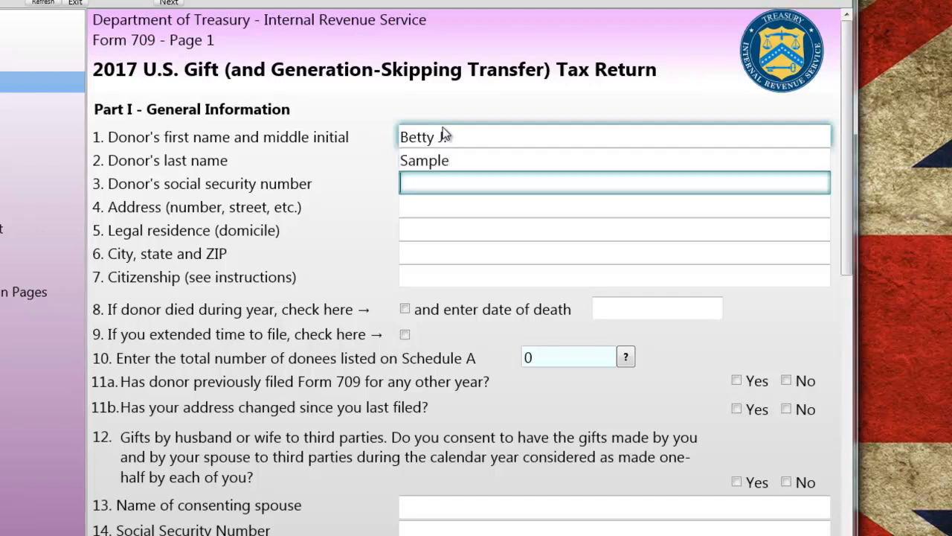
pyautogui.write('123-45-')
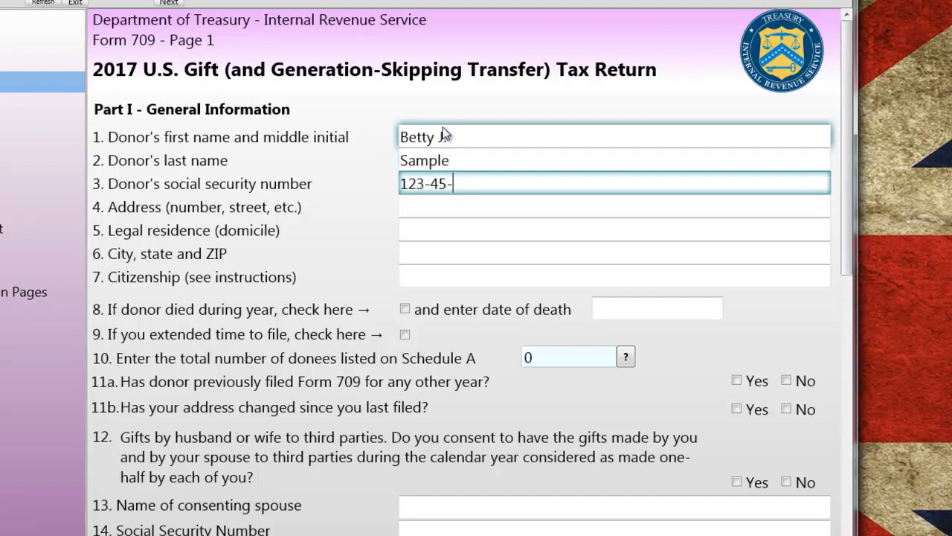
pyautogui.write('6789')
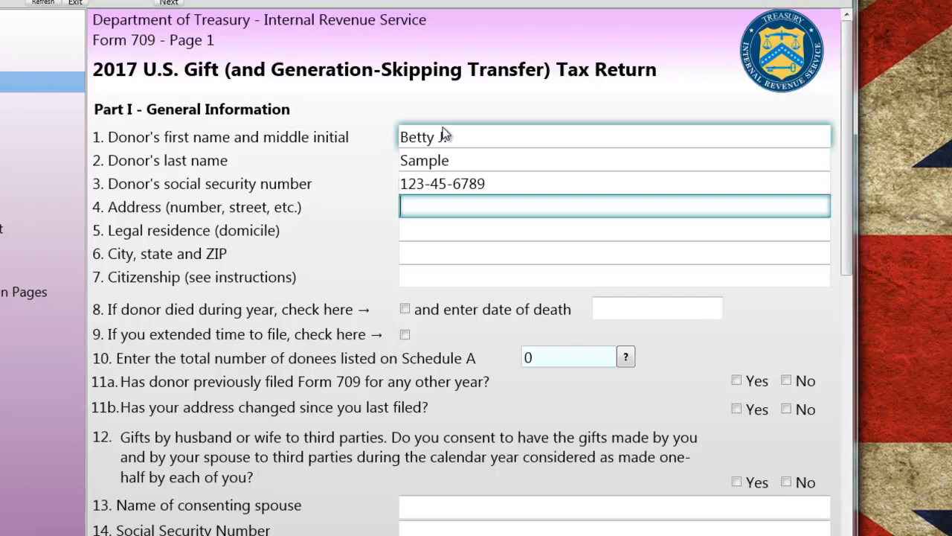
# Enter the donor's address 123 Main St, Cleveland, with domicile and citizenship.
pyautogui.write('123 M')
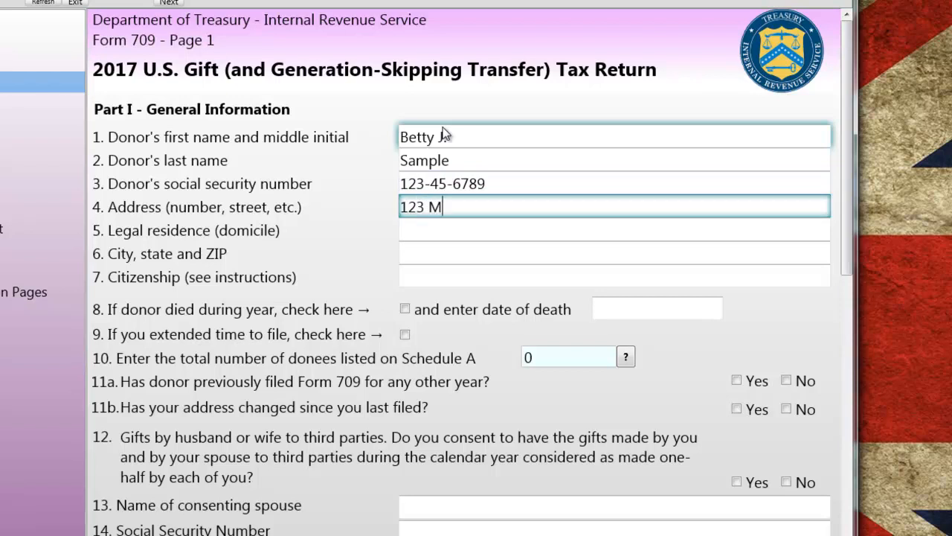
pyautogui.write('ain St')
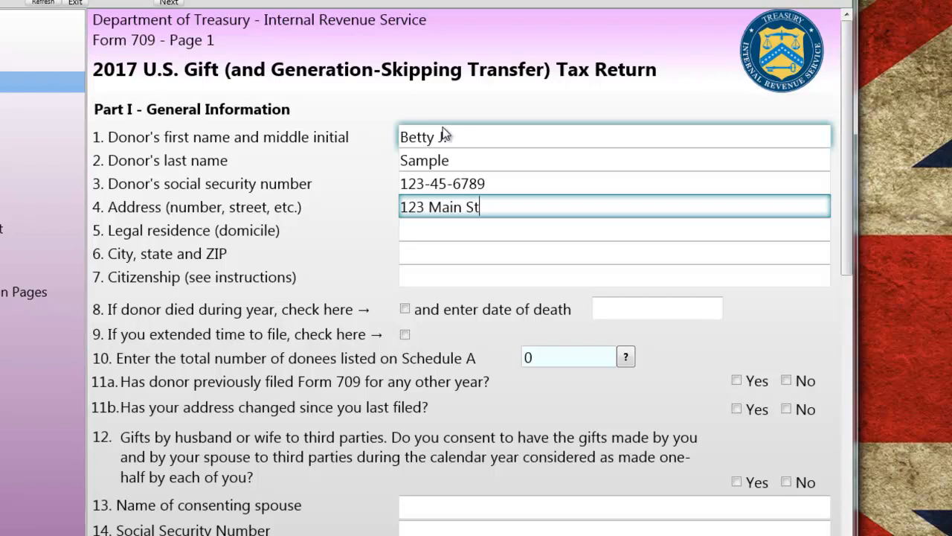
pyautogui.write('J.')
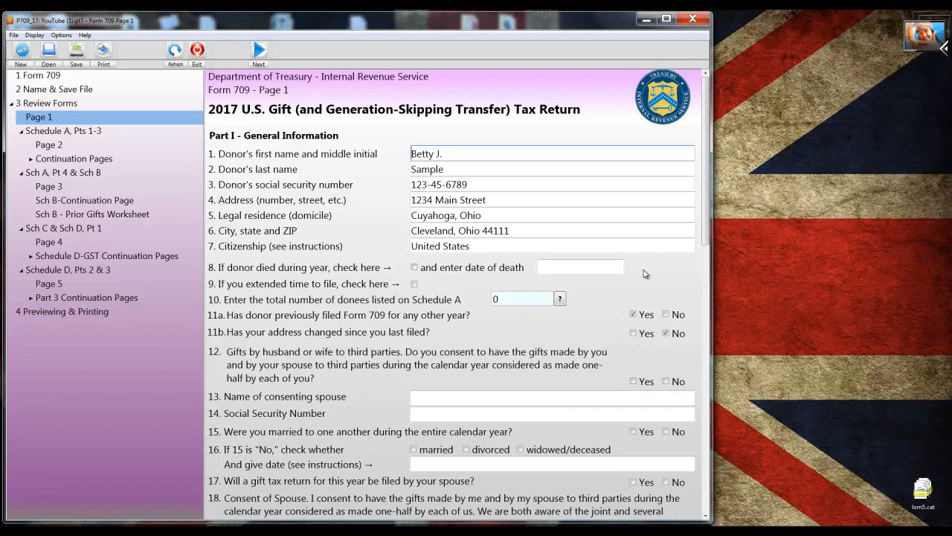
pyautogui.scroll(-3)
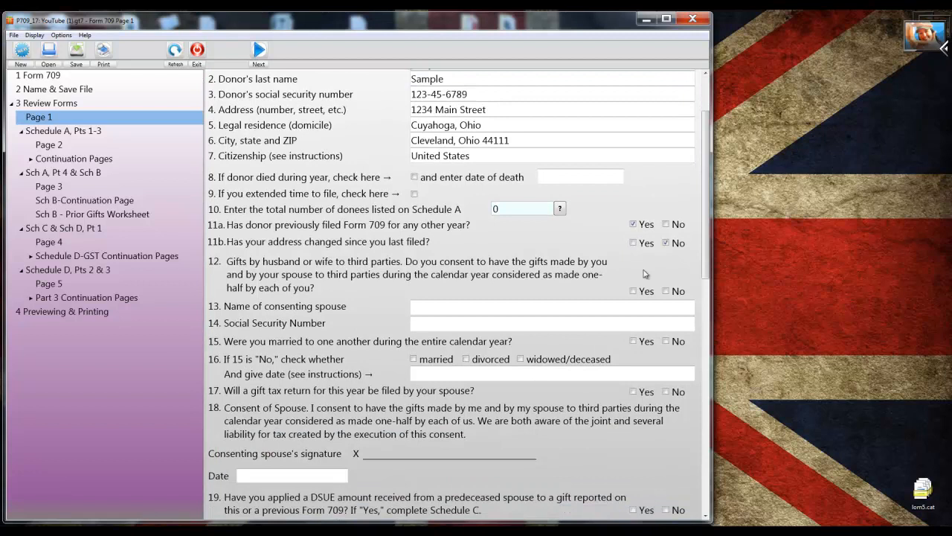
pyautogui.scroll(-3)
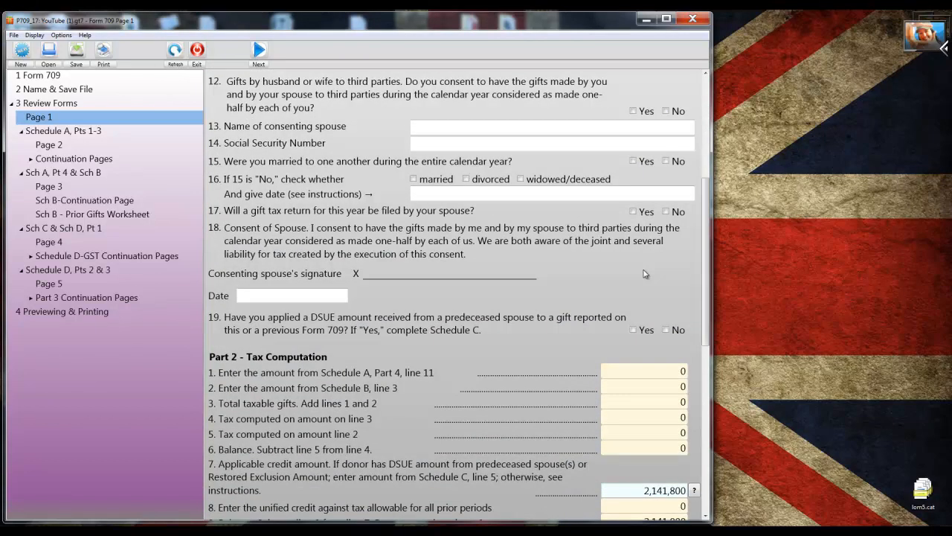
pyautogui.scroll(-3)
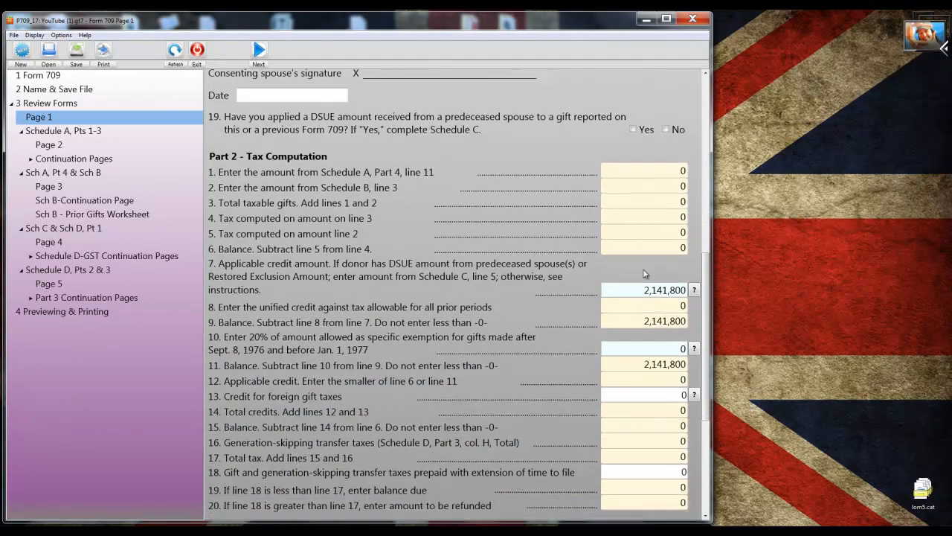
pyautogui.scroll(-3)
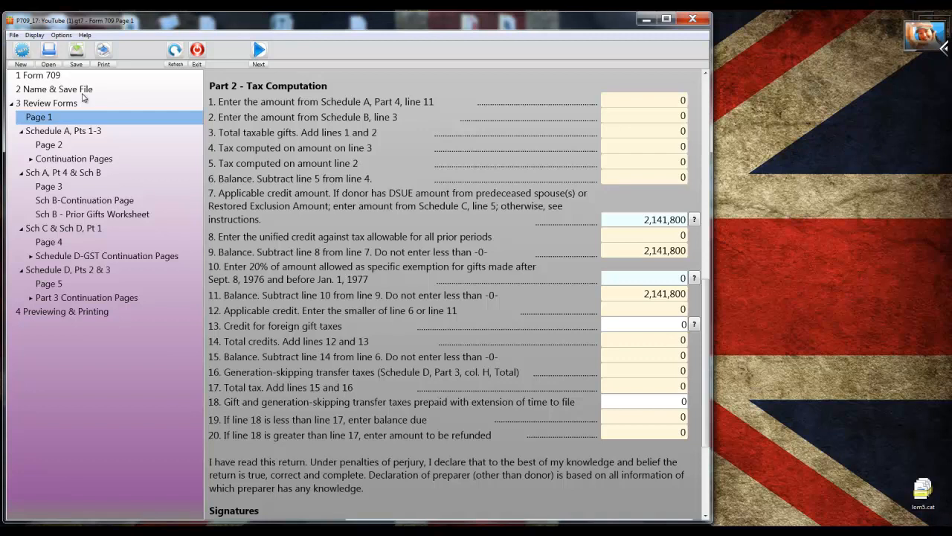
pyautogui.moveTo(250, 55)
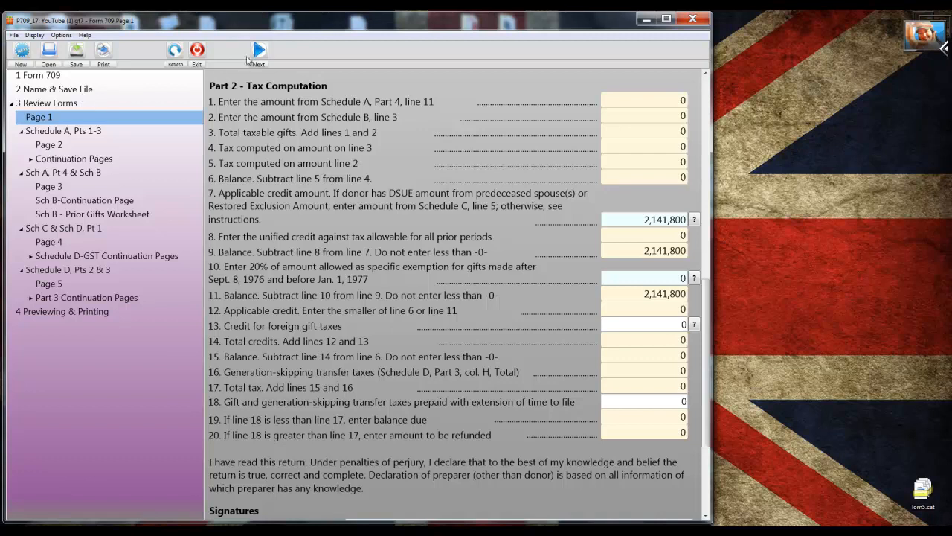
# On Schedule A, enter gift 1 donee James F. Sample with a 50,000 adjusted basis.
pyautogui.click(259, 51)
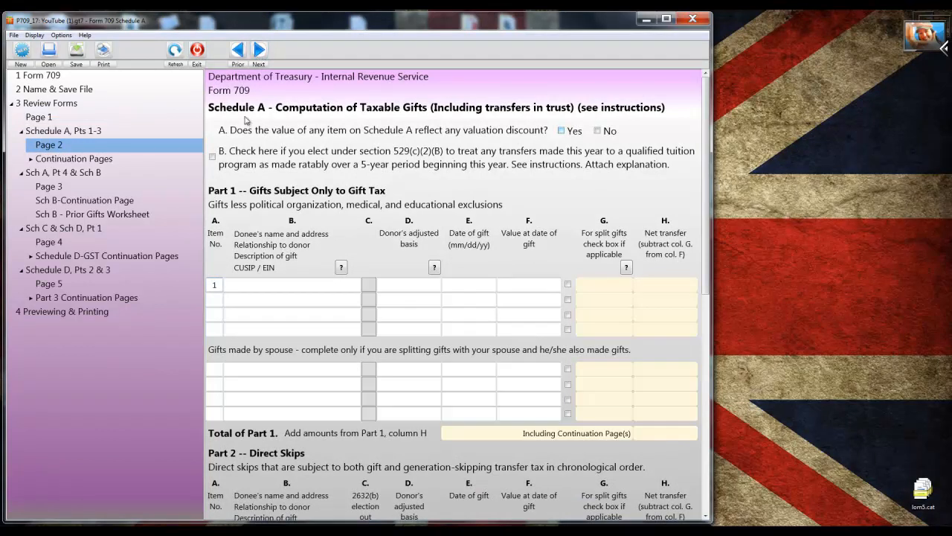
pyautogui.click(290, 284)
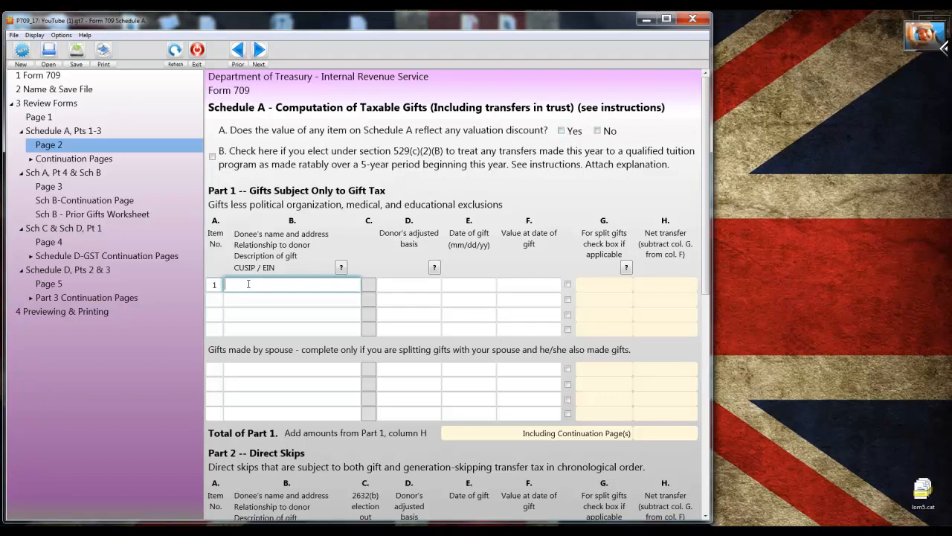
pyautogui.write('J')
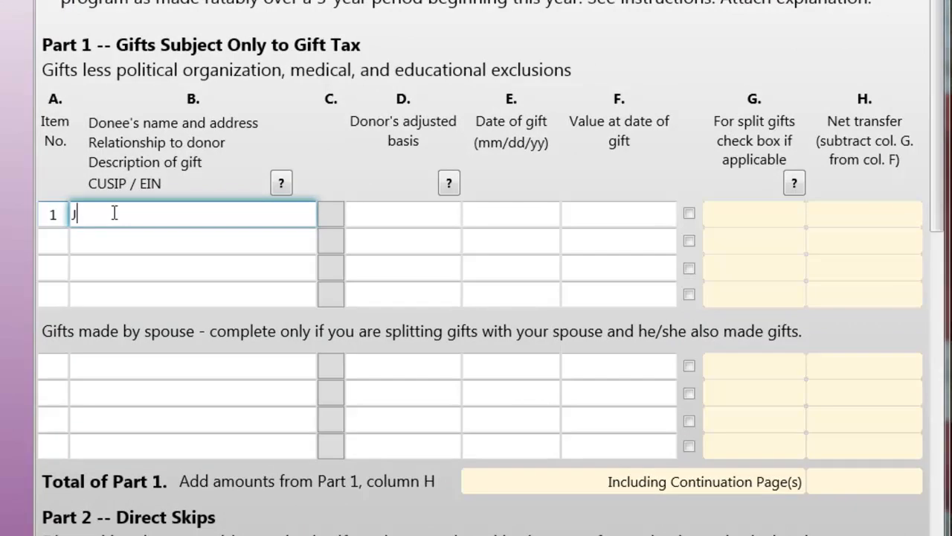
pyautogui.write('ames F.')
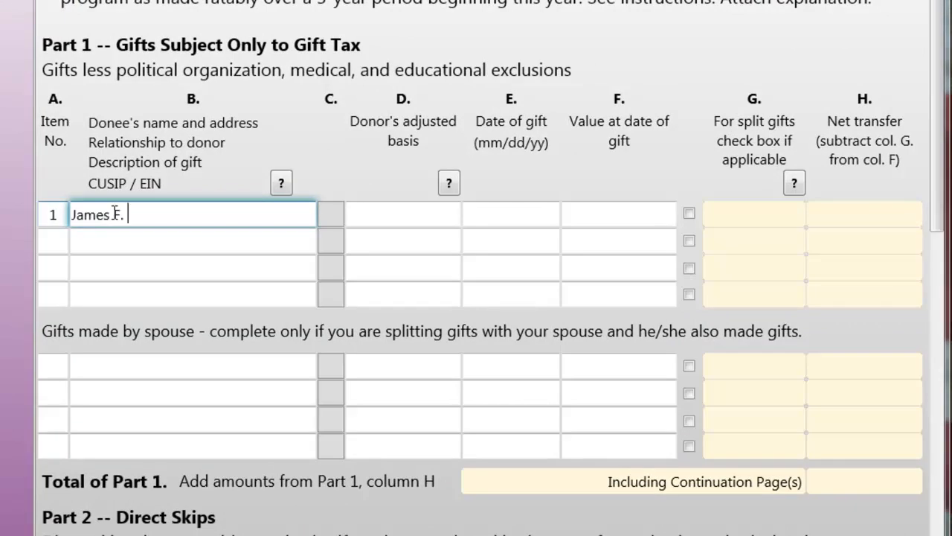
pyautogui.write('Sample')
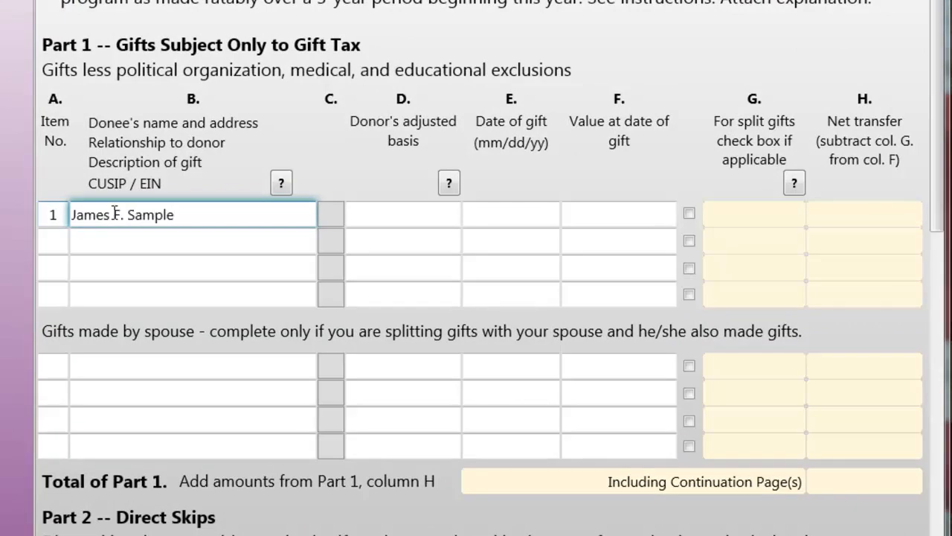
pyautogui.click(402, 214)
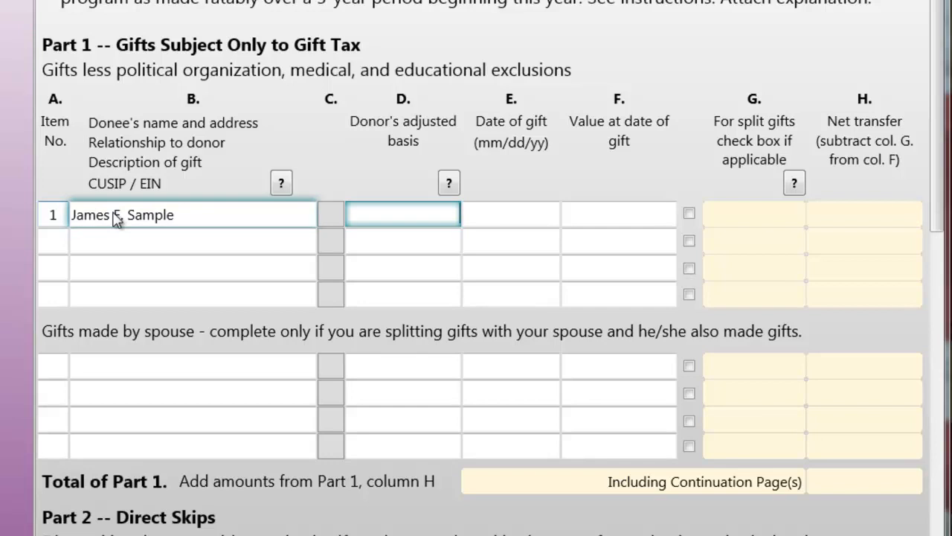
pyautogui.write('50,000')
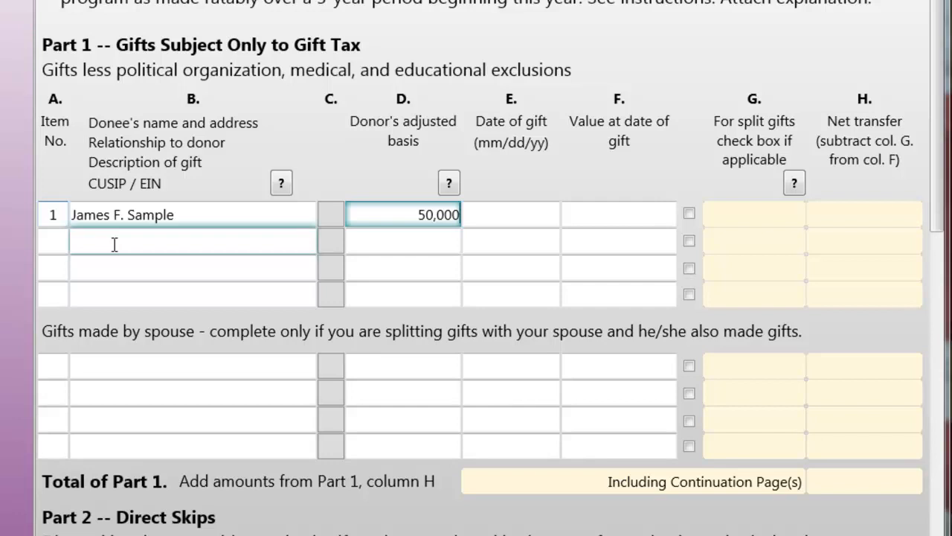
# Add the donee's address 1234 Main St, Cleveland OH 44113, relationship Son and description Cash.
pyautogui.write('1234')
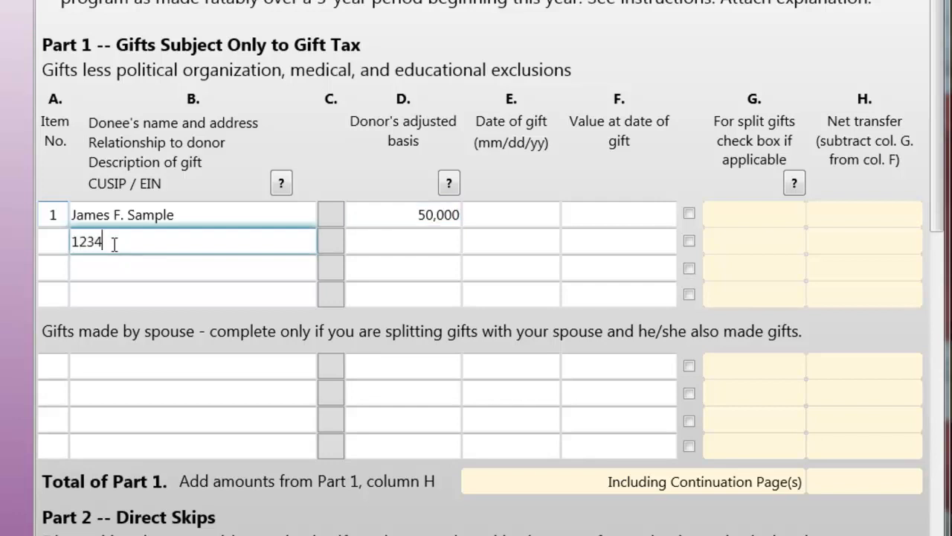
pyautogui.write('Main St')
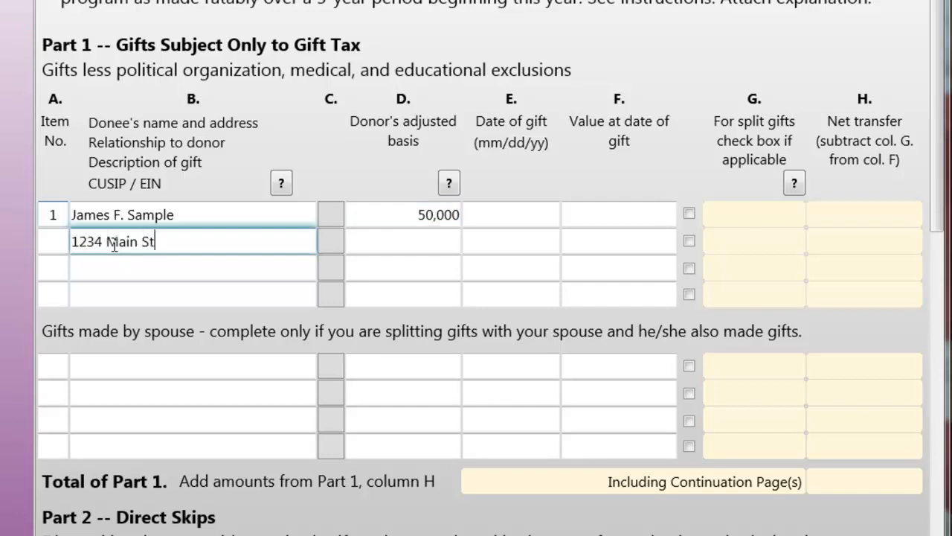
pyautogui.write(', Cleveland')
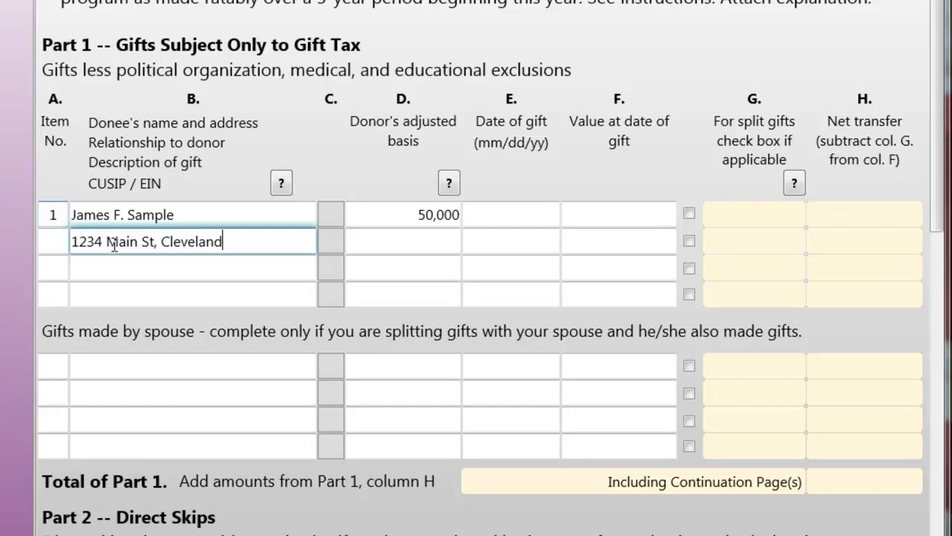
pyautogui.write('OH 44')
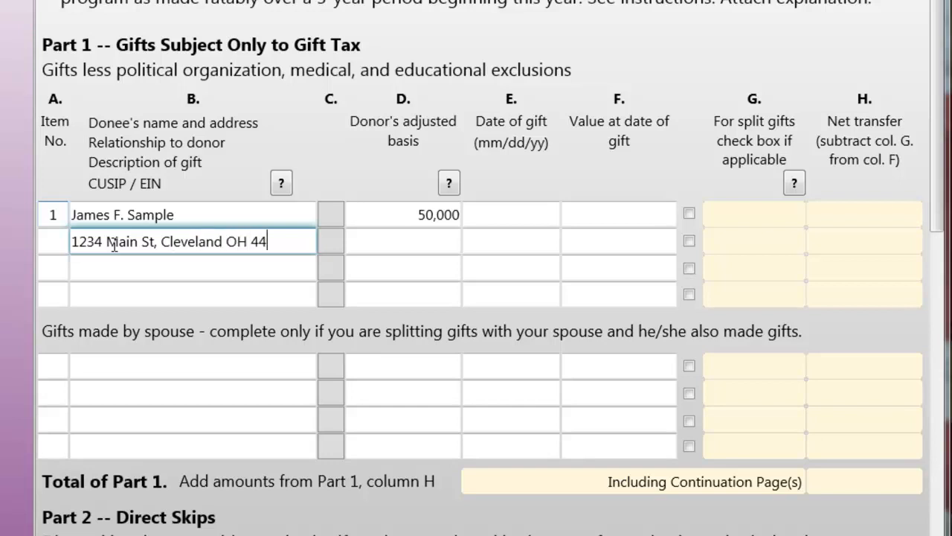
pyautogui.write('113')
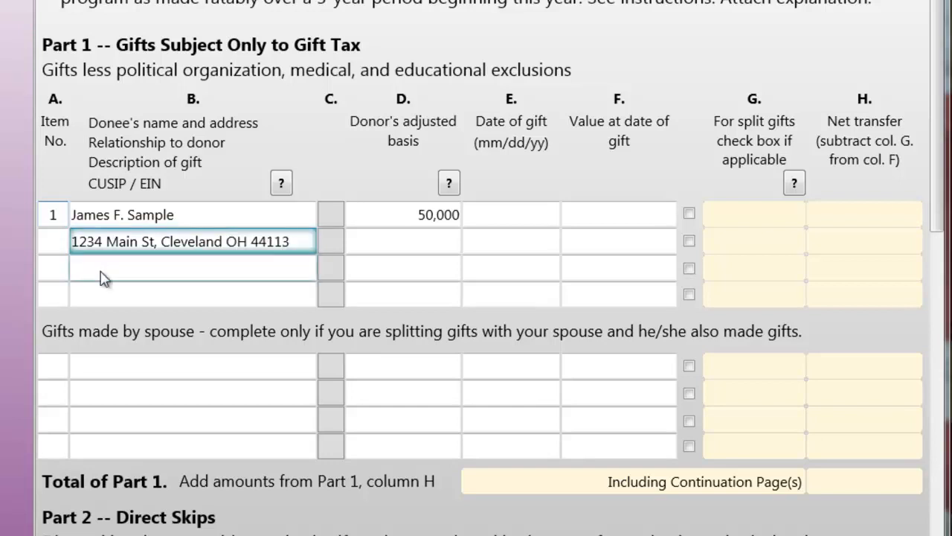
pyautogui.write('Son')
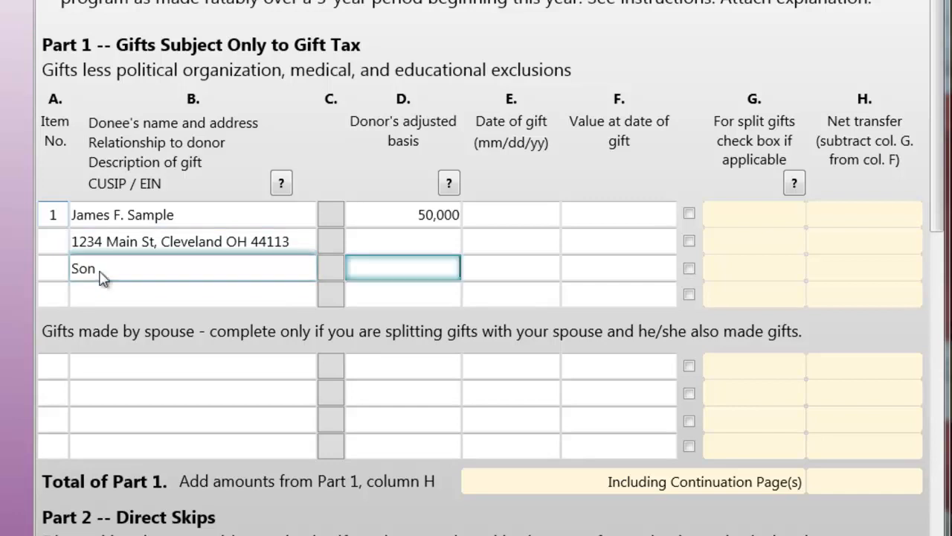
pyautogui.write('Cash')
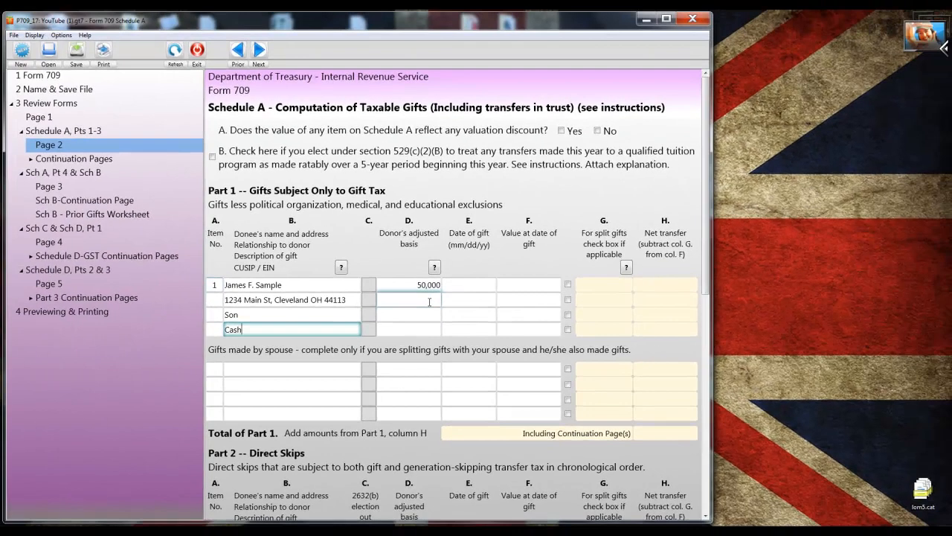
pyautogui.moveTo(426, 302)
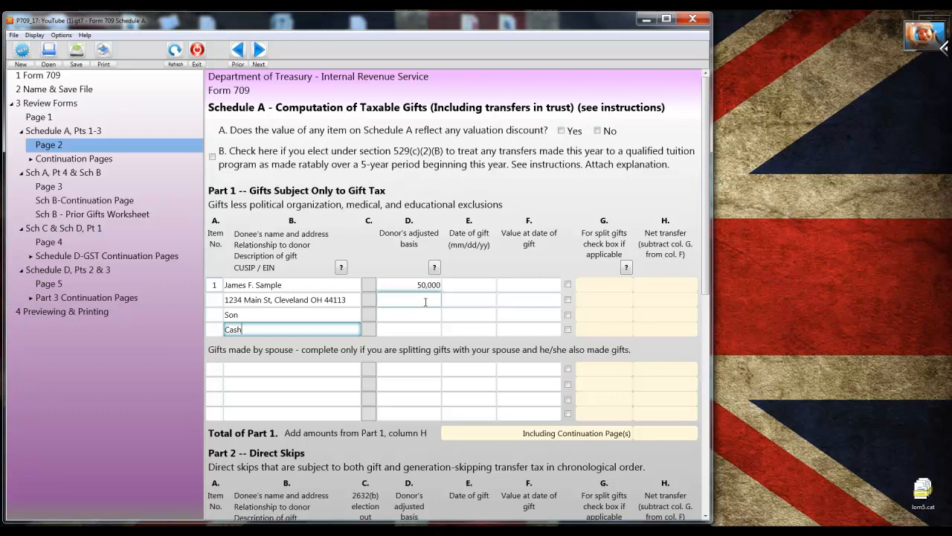
pyautogui.click(13, 35)
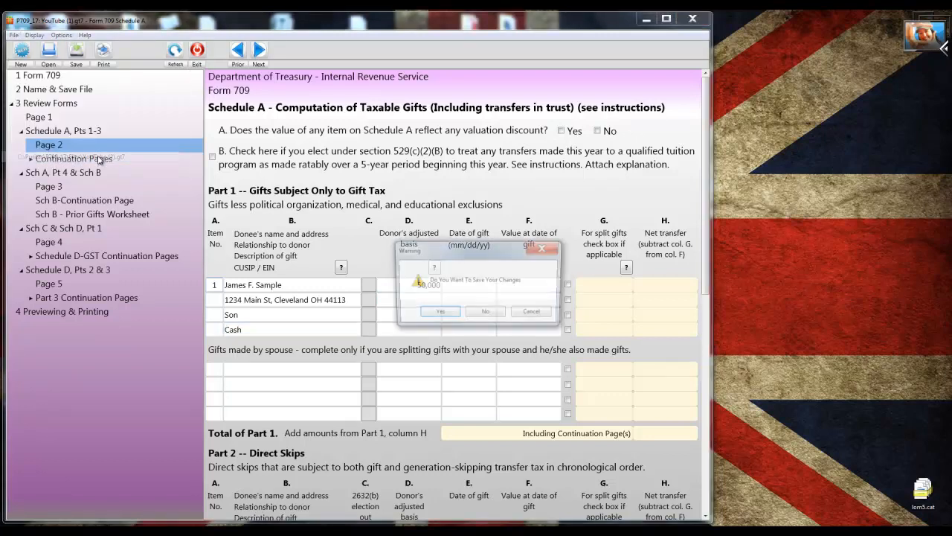
# Save the changes and return to Schedule A showing the son's 7/4/2017 gift of 50,000.
pyautogui.click(485, 311)
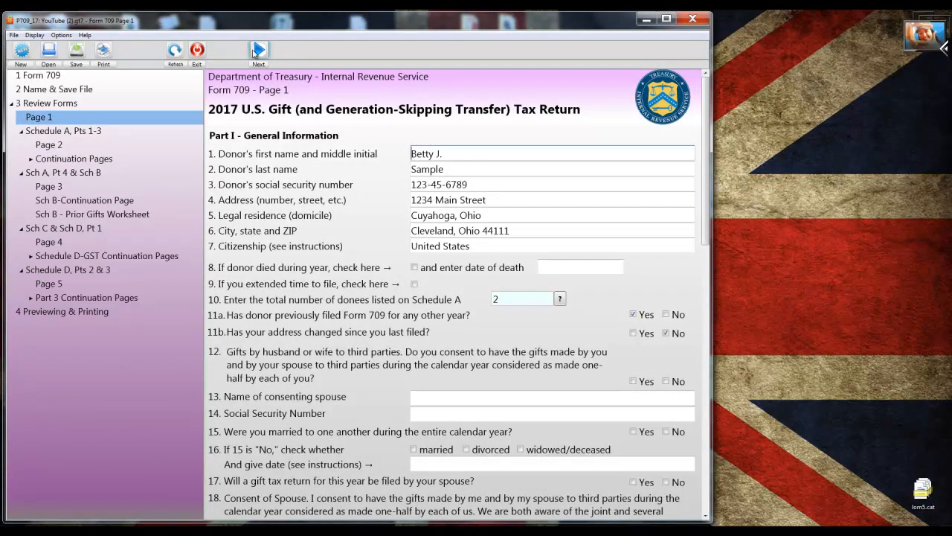
pyautogui.click(259, 51)
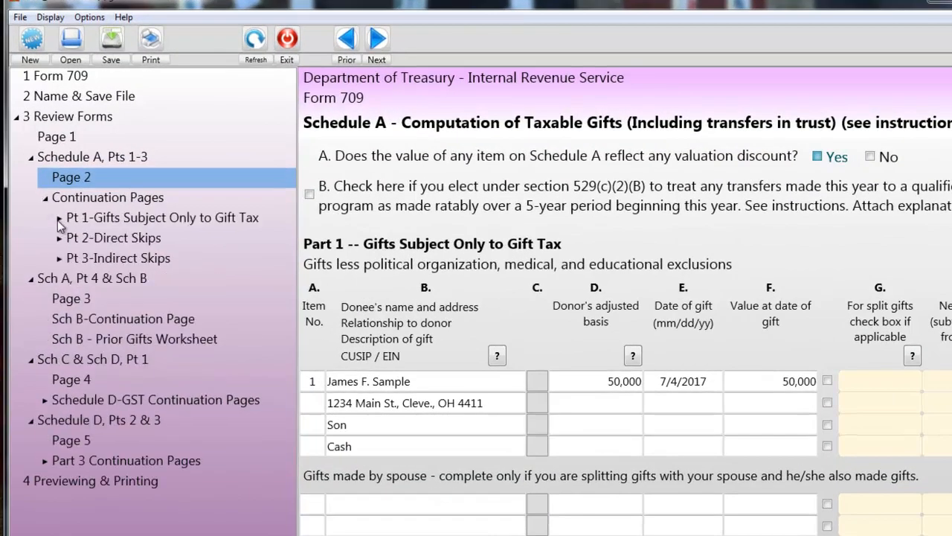
# View the daughter's 50,000 cash gift on continuation page 1, then page 3's 72,000 taxable gifts.
pyautogui.click(59, 217)
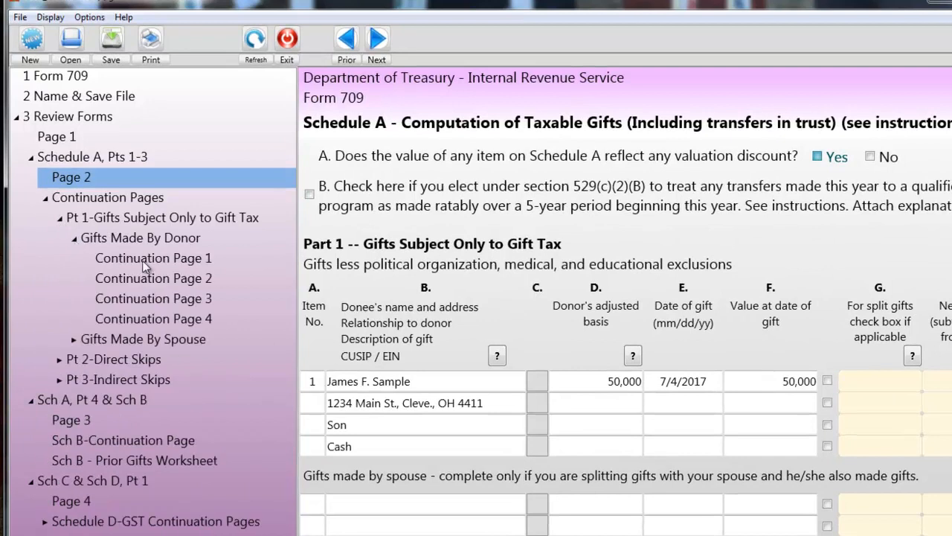
pyautogui.click(152, 257)
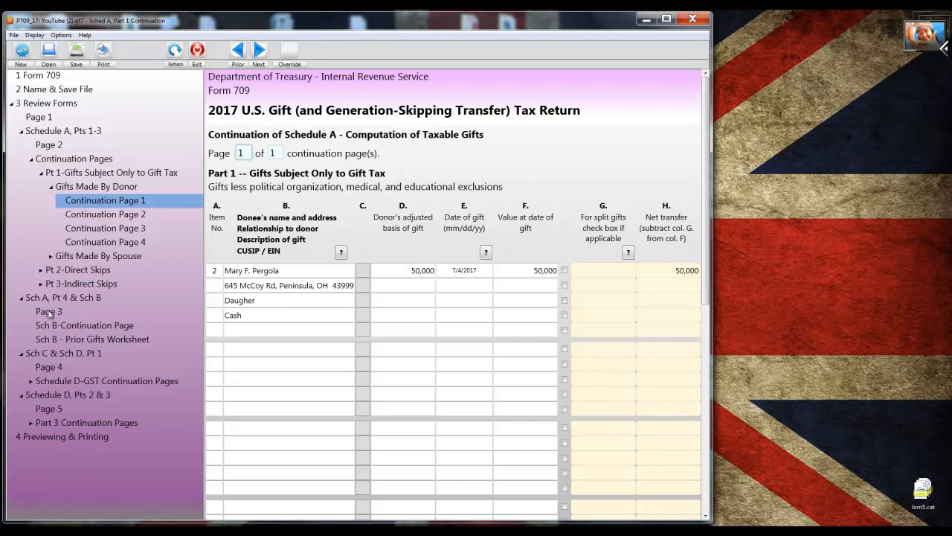
pyautogui.click(48, 310)
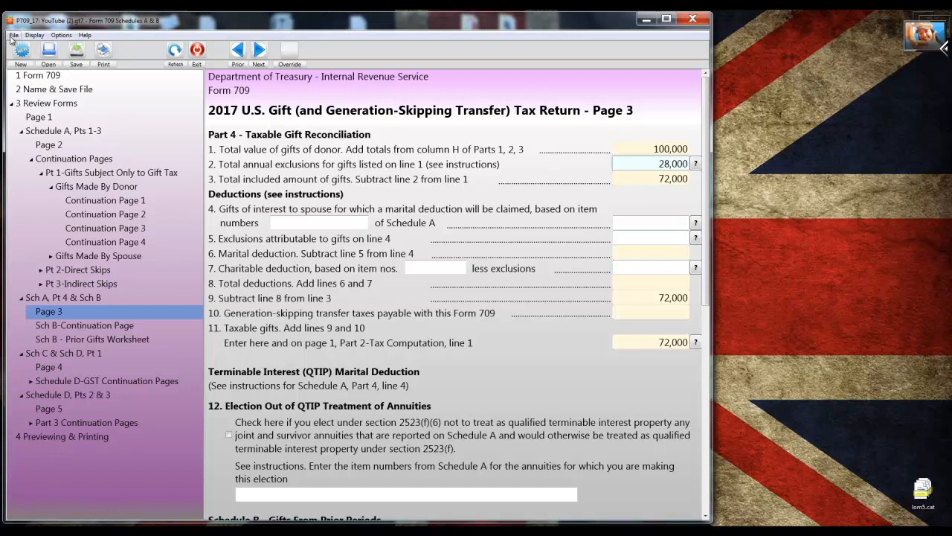
# Return to Schedule A page 2 and scroll to the grandchild's 30,000 direct skip in Part 2.
pyautogui.click(13, 36)
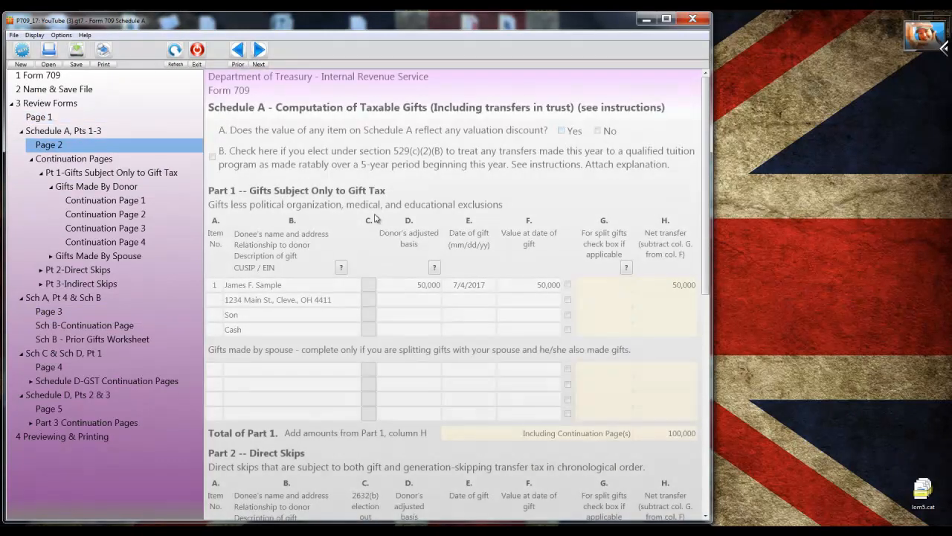
pyautogui.scroll(-3)
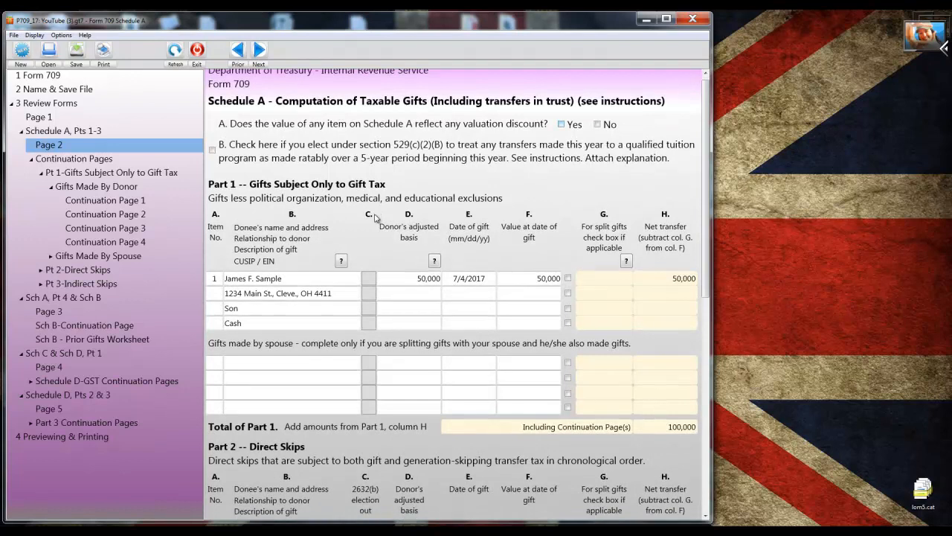
pyautogui.scroll(-3)
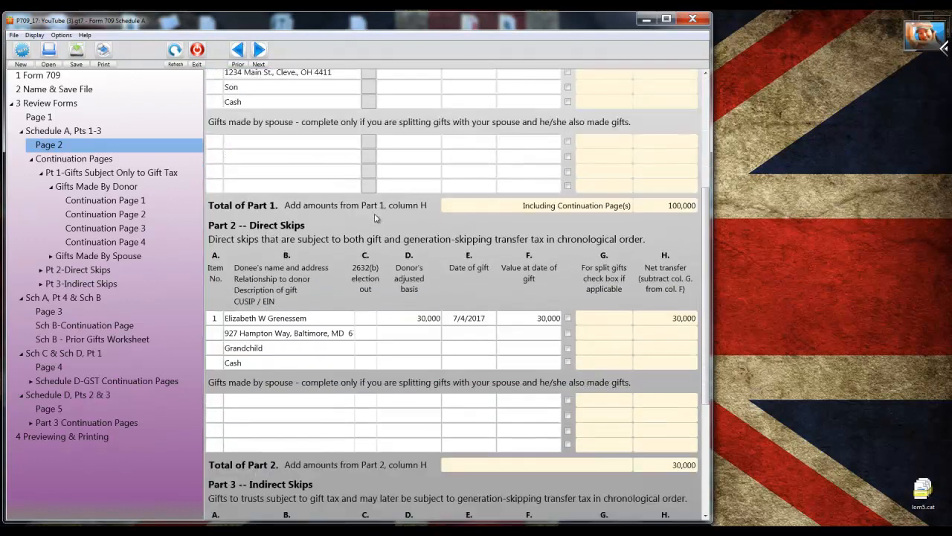
pyautogui.scroll(-3)
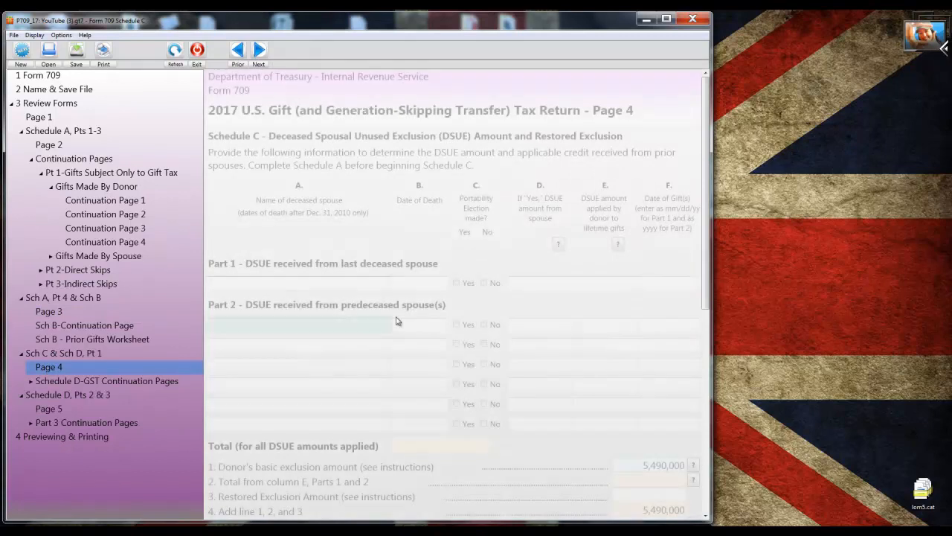
# Scroll page 4 to Schedule D Part 1 listing the 30,000 generation-skipping transfer.
pyautogui.scroll(-3)
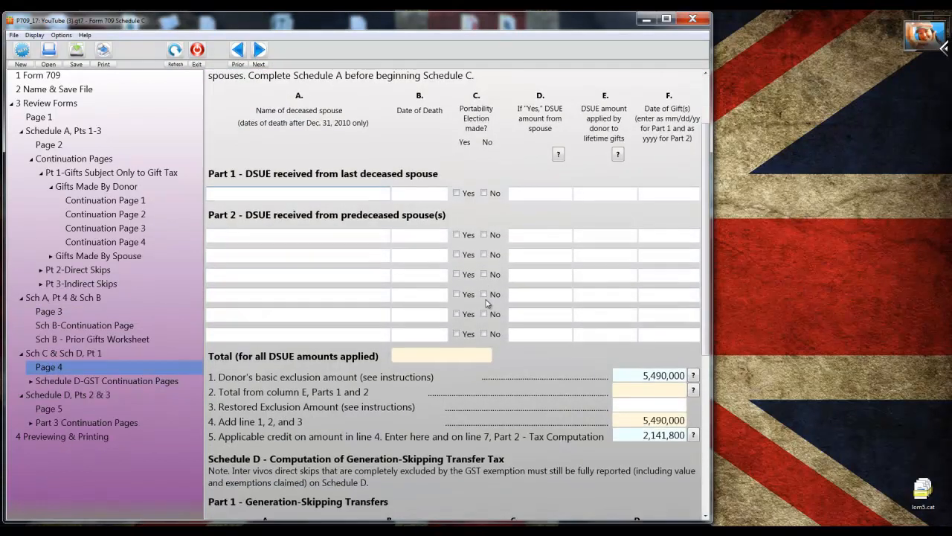
pyautogui.scroll(-3)
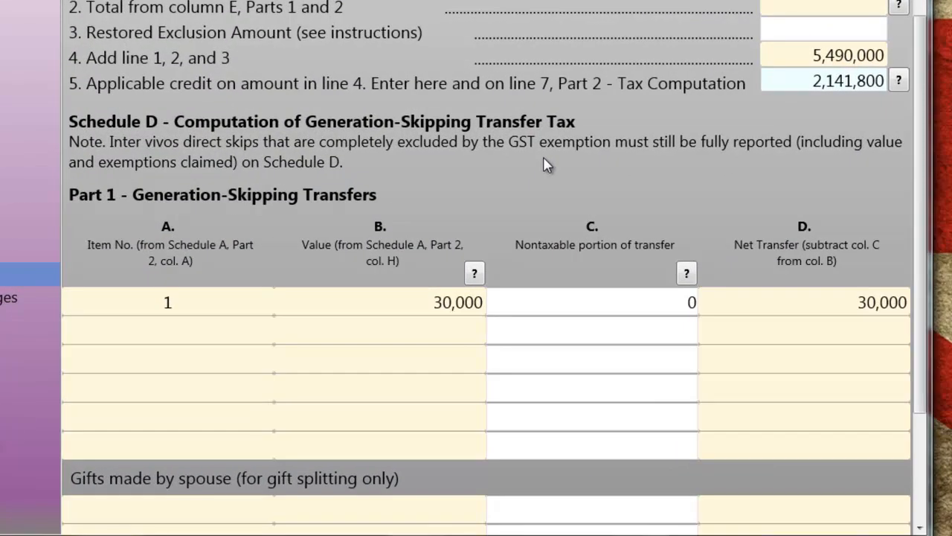
pyautogui.scroll(-3)
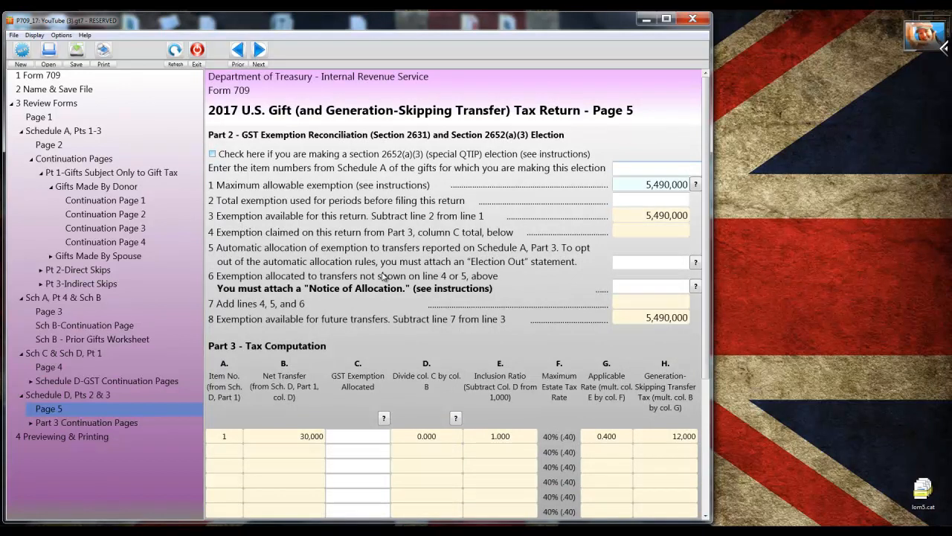
# View page 5's 12,000 GST tax computation, then go back to page 1.
pyautogui.scroll(-3)
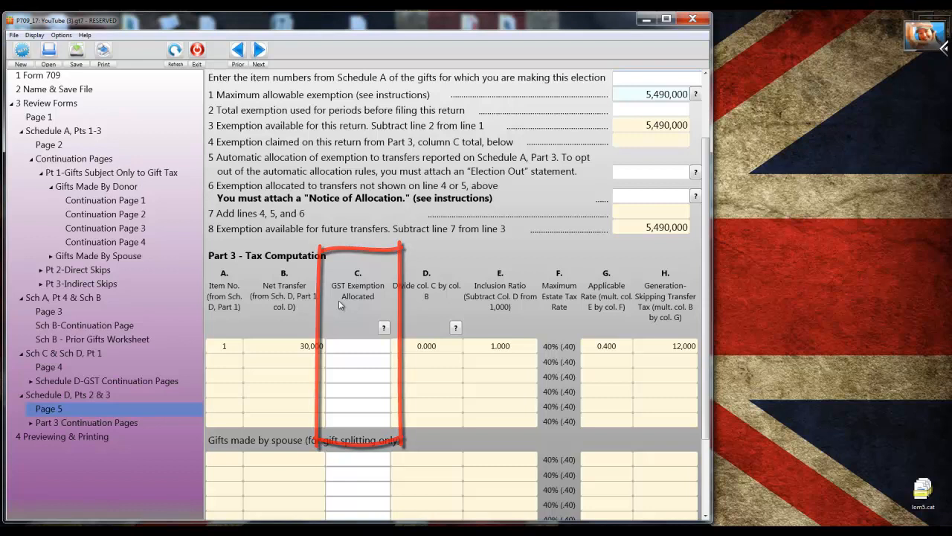
pyautogui.click(39, 116)
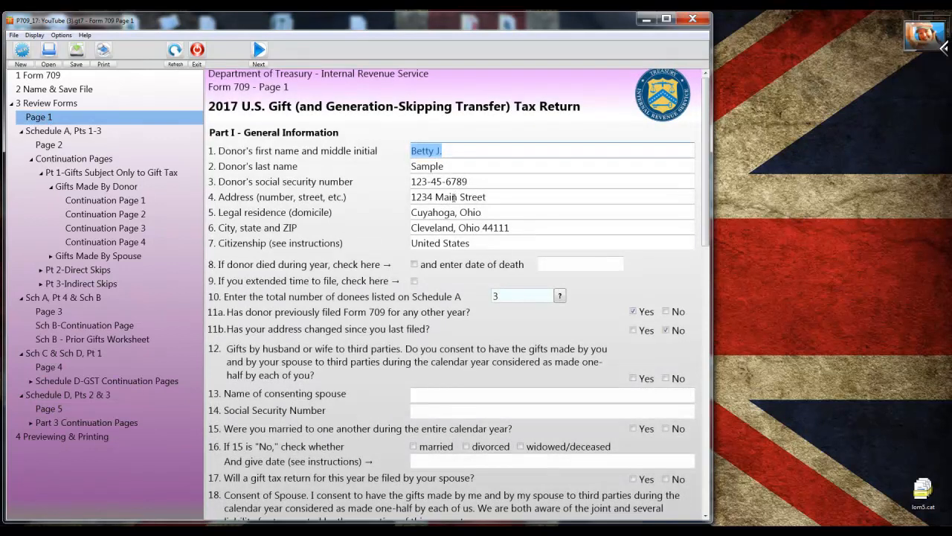
# Scroll page 1 to review the three-donee count and Part 2 tax computation totals.
pyautogui.scroll(-3)
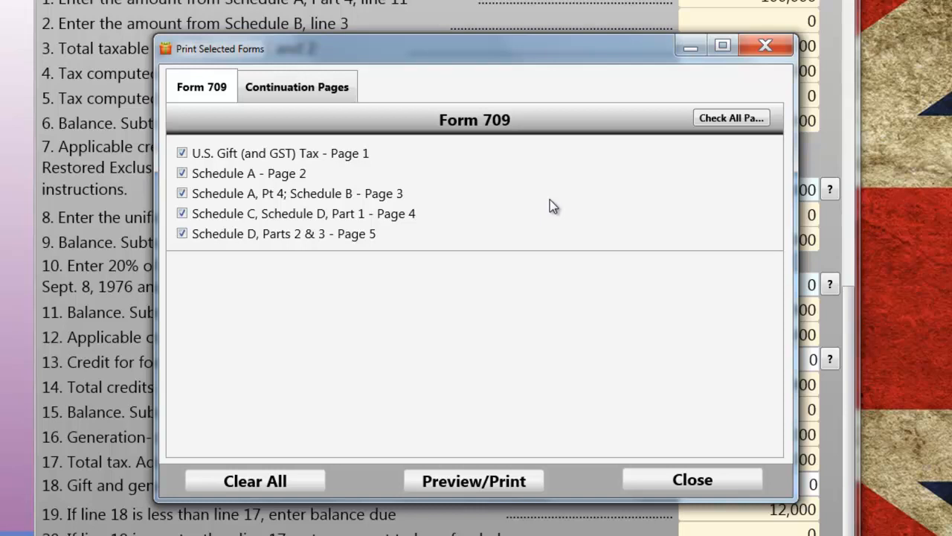
pyautogui.moveTo(498, 299)
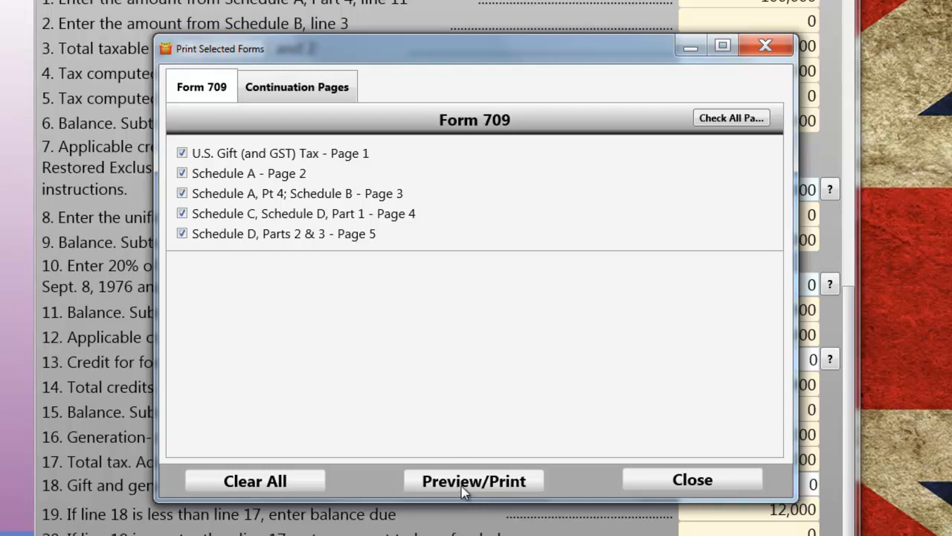
# Preview all five checked Form 709 pages as a Word document.
pyautogui.click(473, 480)
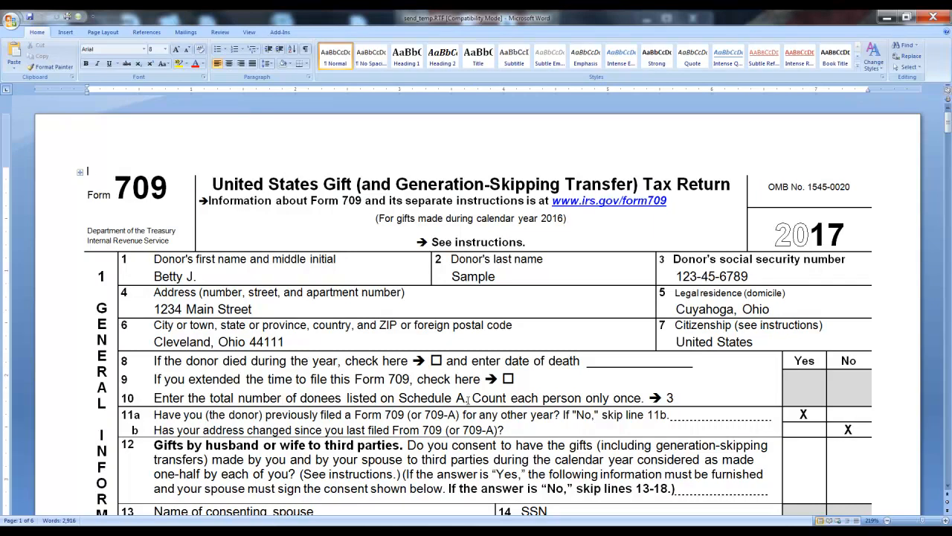
# Show the Form 709 two pages side by side and page forward twice and back once.
pyautogui.click(248, 33)
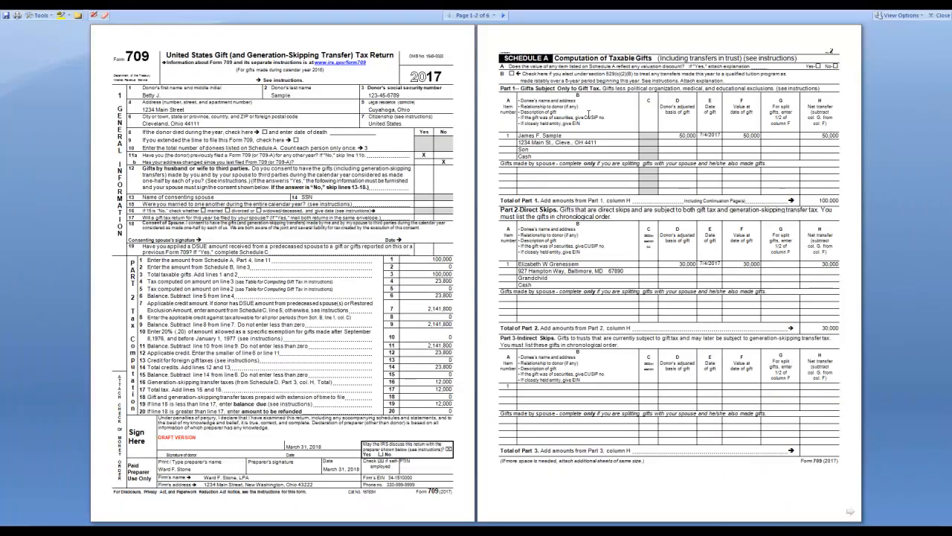
pyautogui.click(488, 15)
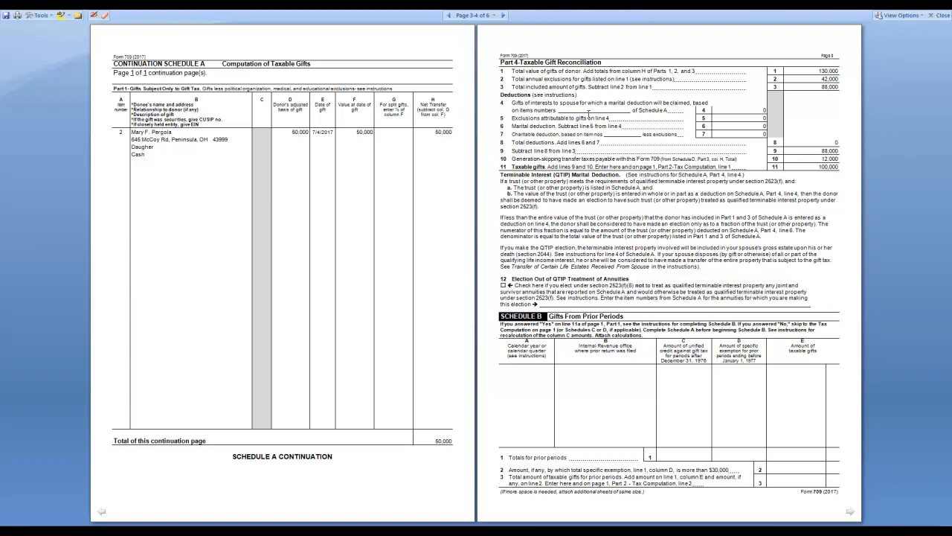
pyautogui.click(503, 15)
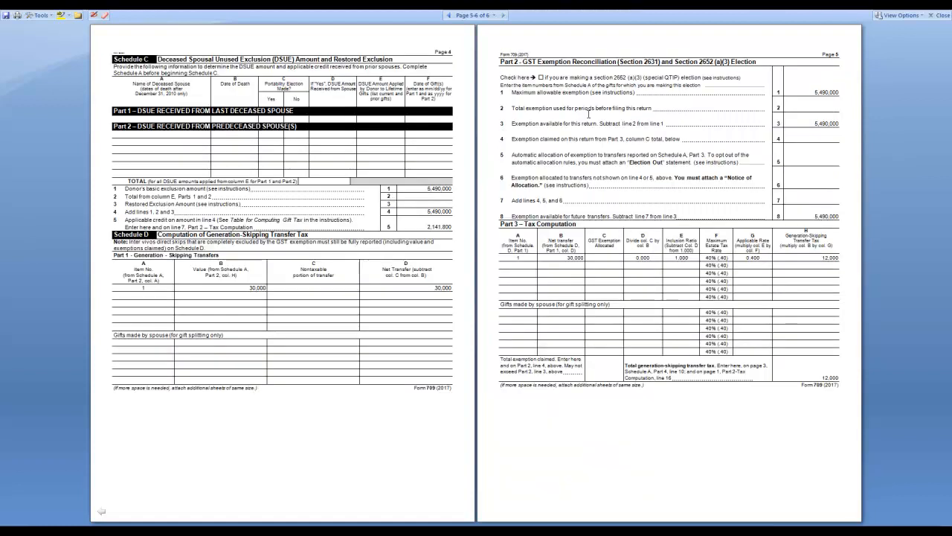
pyautogui.click(450, 15)
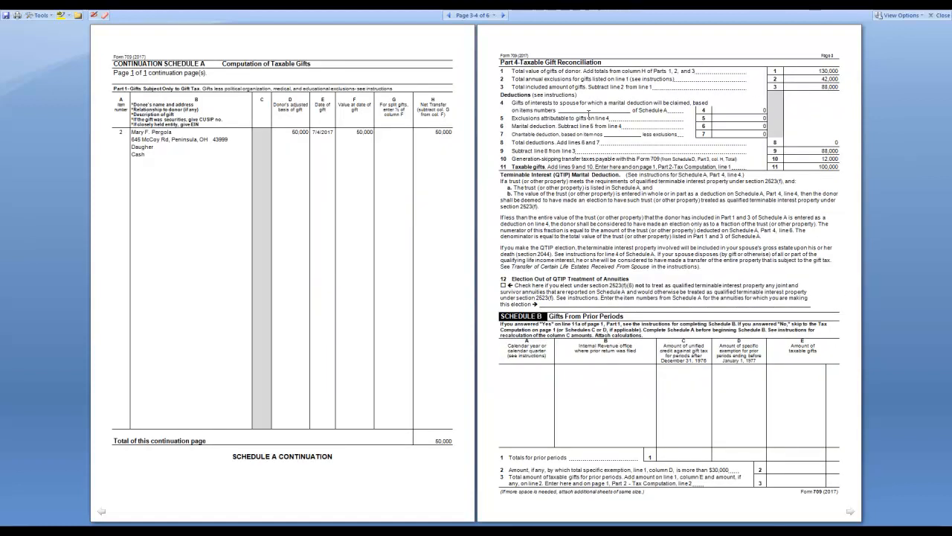